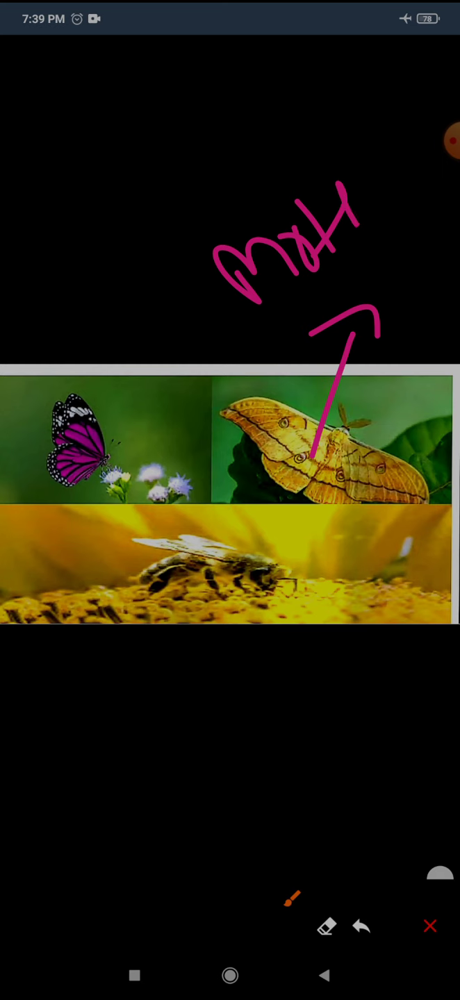
# Handwrite pink 'Butterfly' and 'Bee' labels with arrows, then advance to page 3
pyautogui.moveTo(101, 316); pyautogui.dragTo(107, 472)
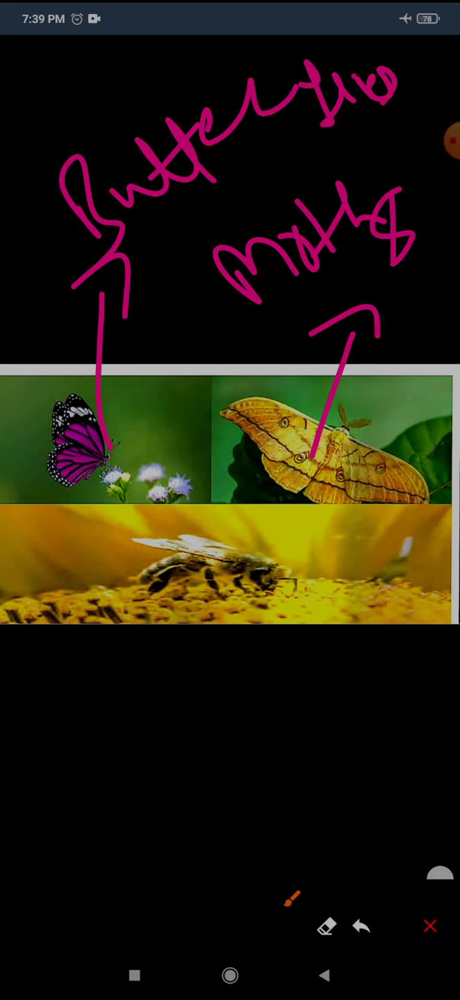
pyautogui.moveTo(229, 555); pyautogui.dragTo(195, 798)
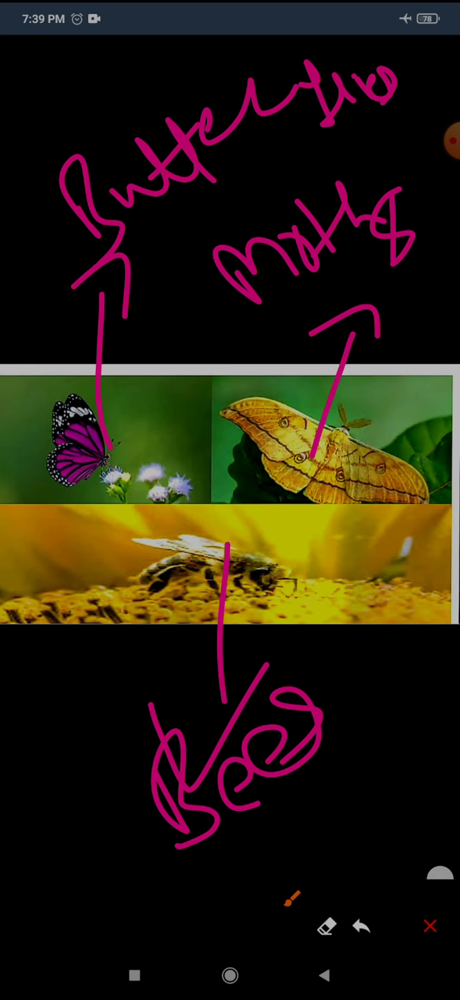
pyautogui.click(429, 925)
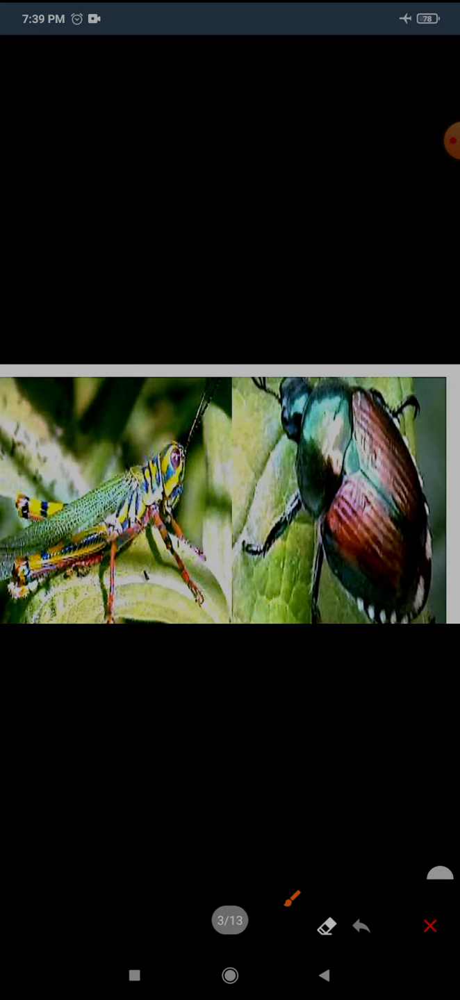
# Write a pink 'Grasshopper' label with an arrow on page 3, then reach page 4
pyautogui.moveTo(124, 354); pyautogui.dragTo(132, 466)
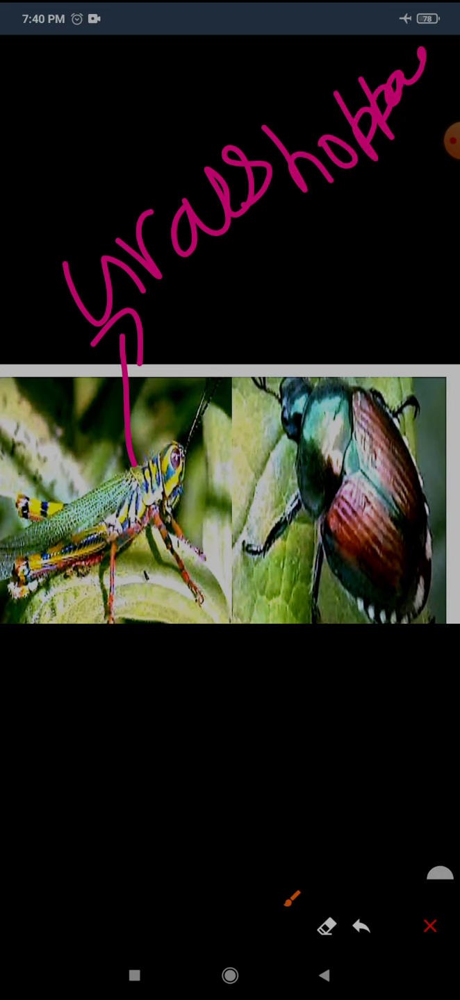
pyautogui.moveTo(348, 514); pyautogui.dragTo(326, 722)
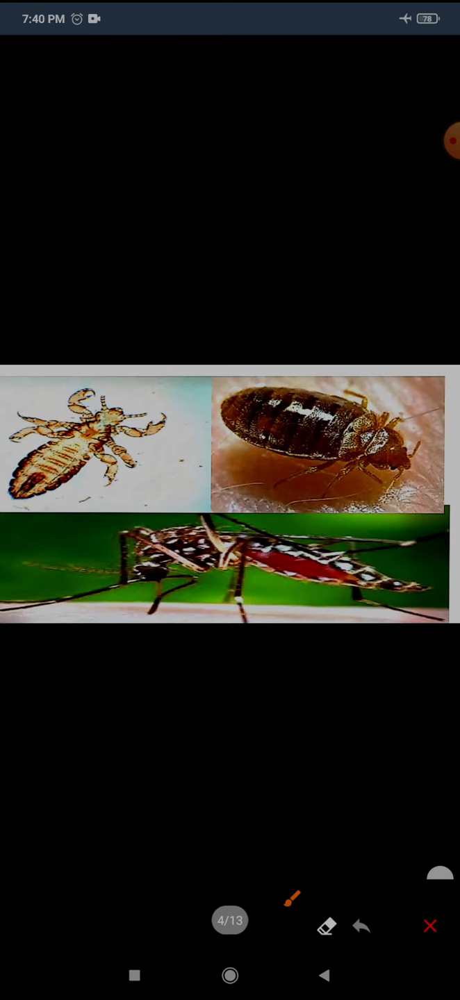
# Sketch on the louse, bed bug and mosquito page, then reach the mantis page
pyautogui.moveTo(122, 324); pyautogui.dragTo(82, 425)
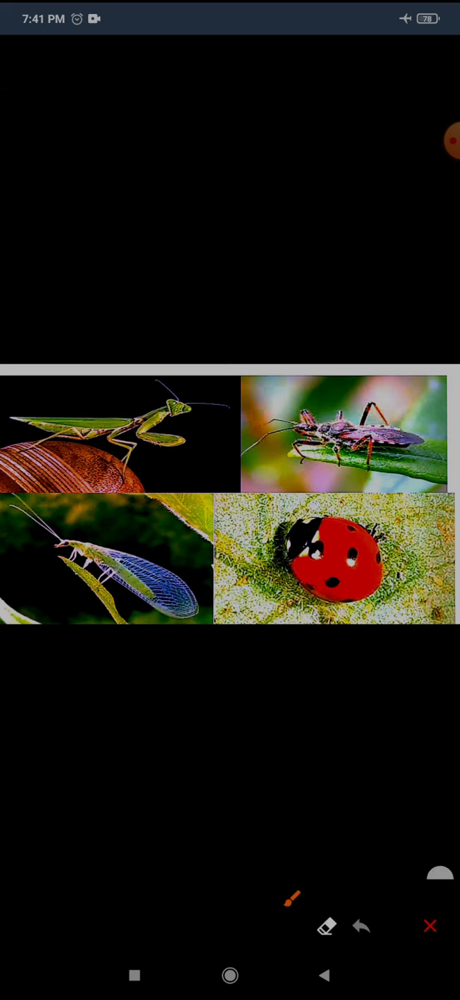
# Handwrite 'Ladybird' and 'Assassin bug' with arrows, add a mantis arrow, and reach page 6
pyautogui.moveTo(325, 581); pyautogui.dragTo(305, 658)
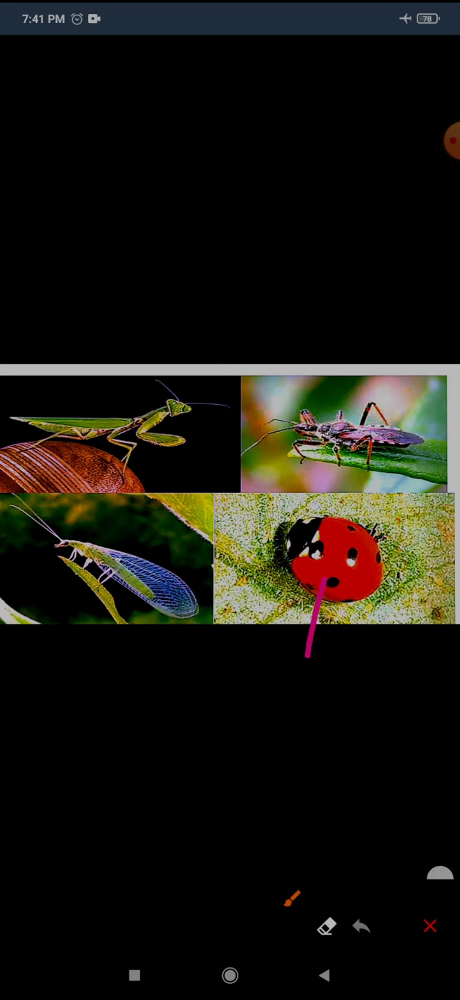
pyautogui.moveTo(306, 666); pyautogui.dragTo(222, 833)
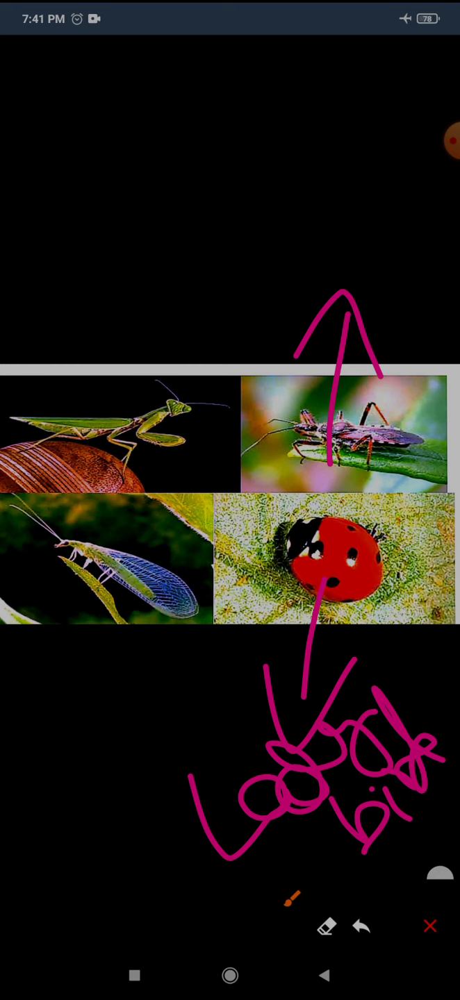
pyautogui.moveTo(166, 188); pyautogui.dragTo(222, 305)
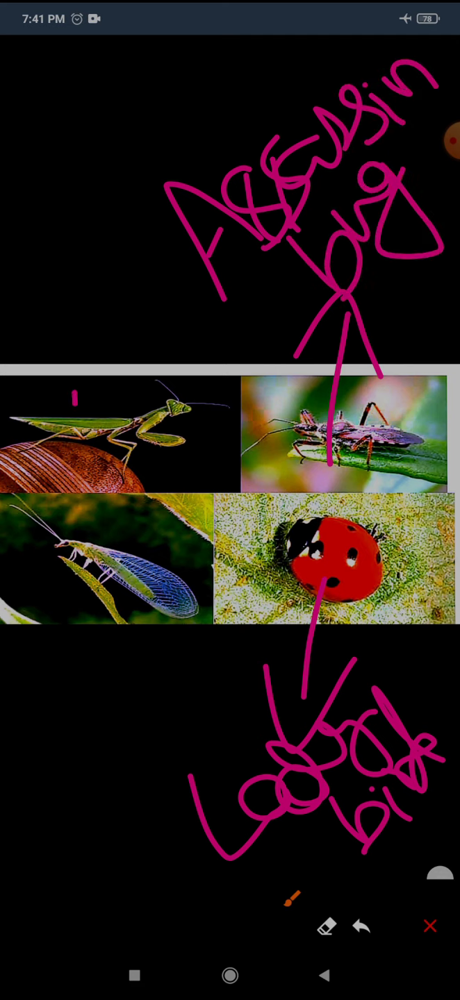
pyautogui.moveTo(73, 410); pyautogui.dragTo(76, 299)
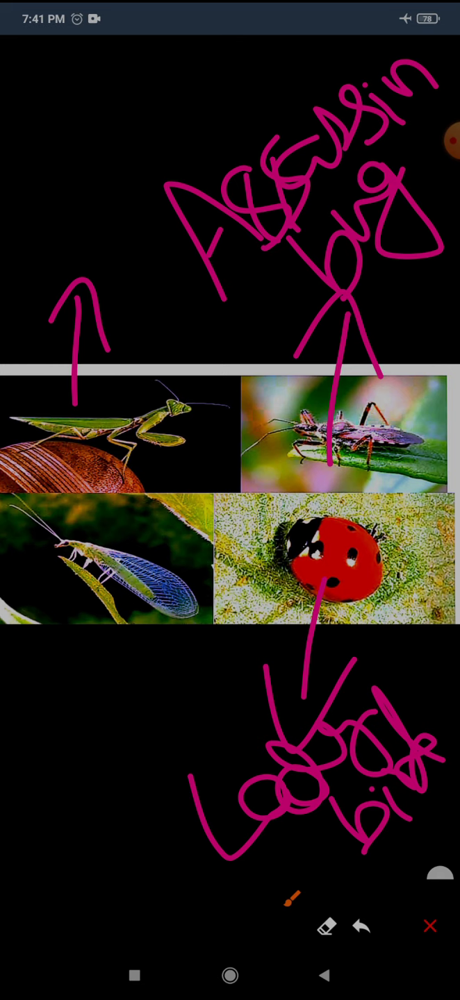
pyautogui.moveTo(104, 570); pyautogui.dragTo(93, 736)
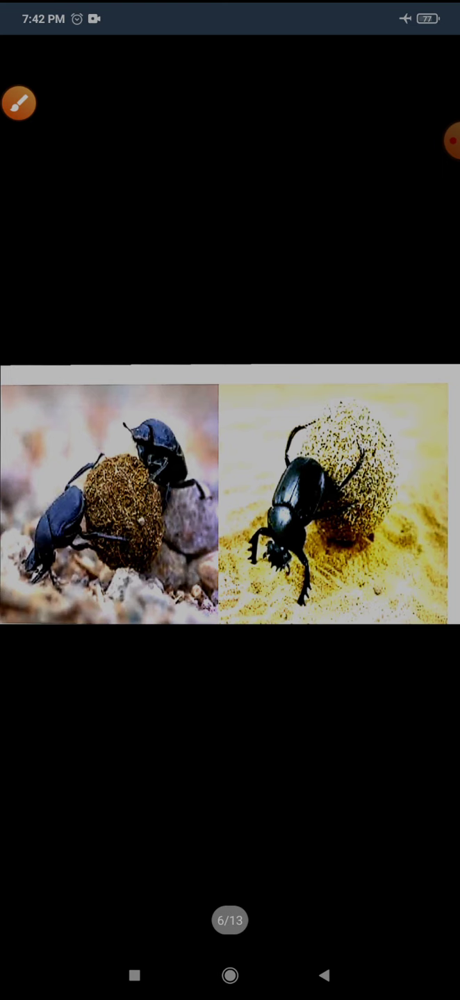
# Show the page toolbar, select the brush, and move to page 7 of 13
pyautogui.click(230, 504)
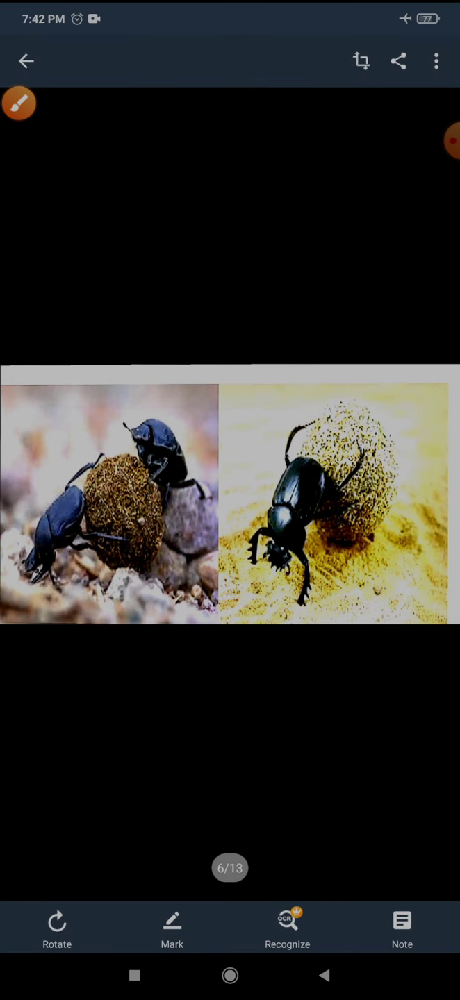
pyautogui.click(19, 103)
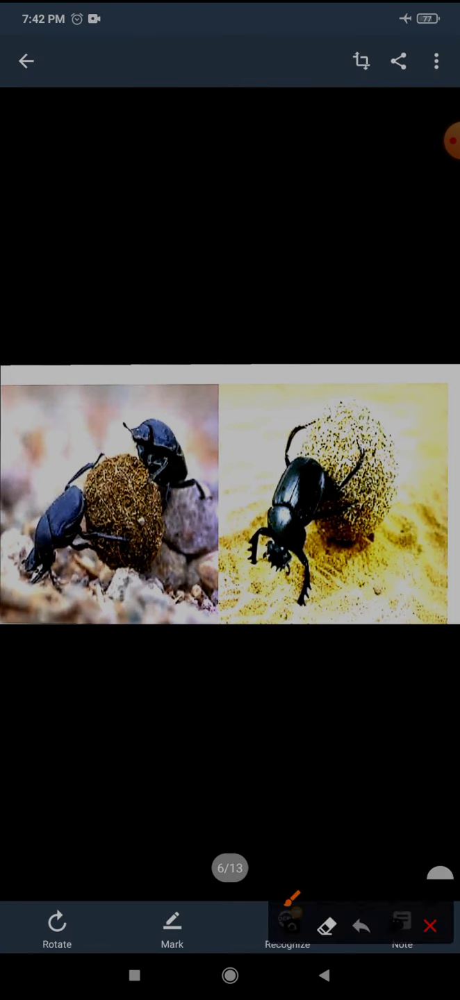
pyautogui.moveTo(121, 503); pyautogui.dragTo(156, 163)
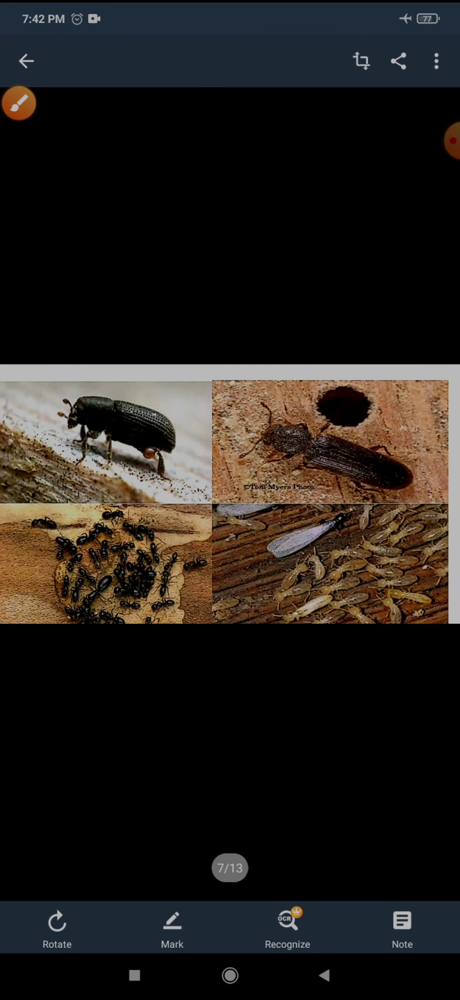
# Label Termite, Bark beetle, Powder post beetle and Carpenter ant in pink, then reach page 8
pyautogui.moveTo(319, 541); pyautogui.dragTo(309, 740)
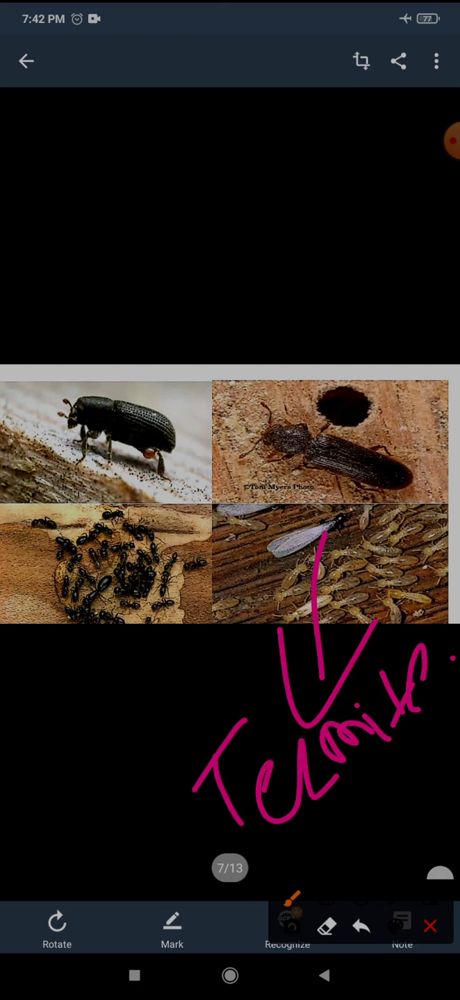
pyautogui.moveTo(288, 479); pyautogui.dragTo(284, 274)
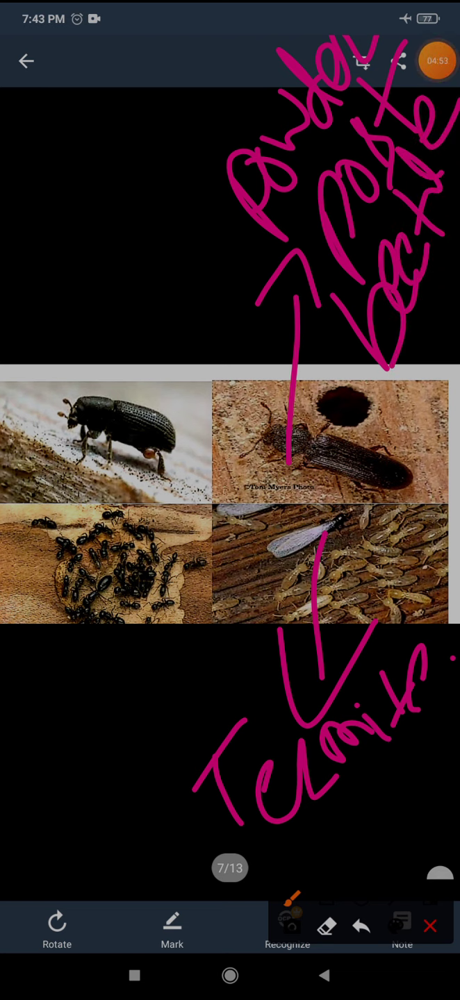
pyautogui.moveTo(107, 430); pyautogui.dragTo(108, 319)
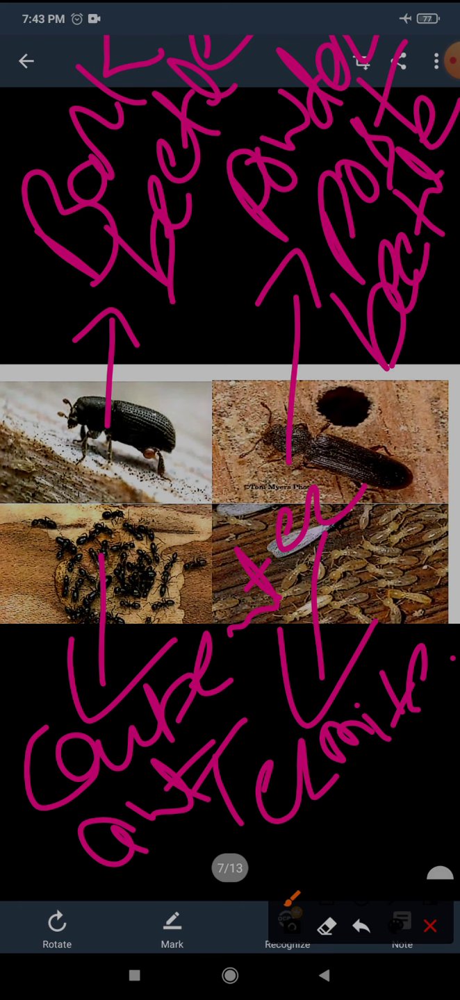
pyautogui.moveTo(305, 413); pyautogui.dragTo(448, 409)
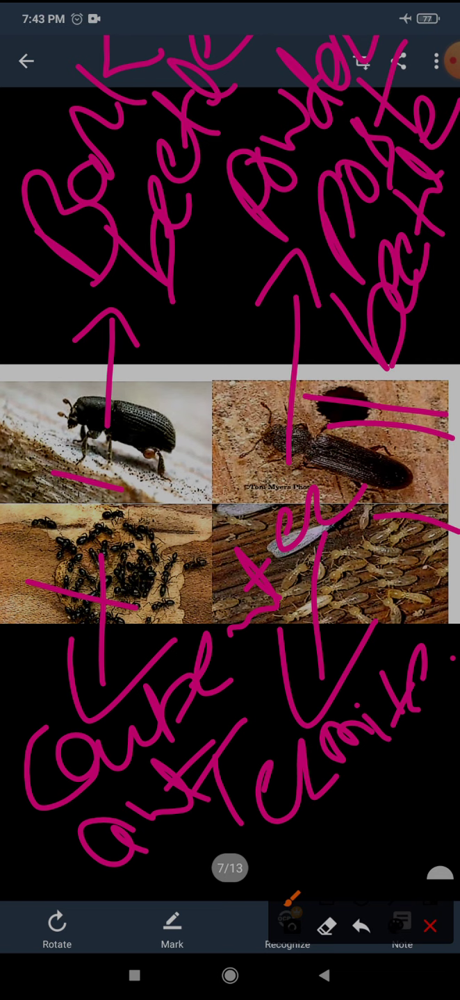
pyautogui.hscroll(-3)
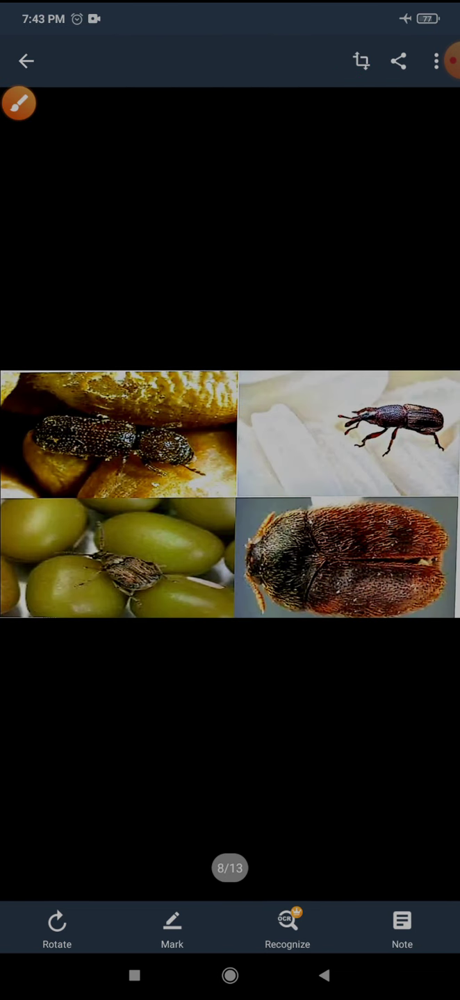
# Handwrite Weevil, Lesser grain borer, Pulse beetle and Khapra beetle with arrows, then reach page 9
pyautogui.click(19, 102)
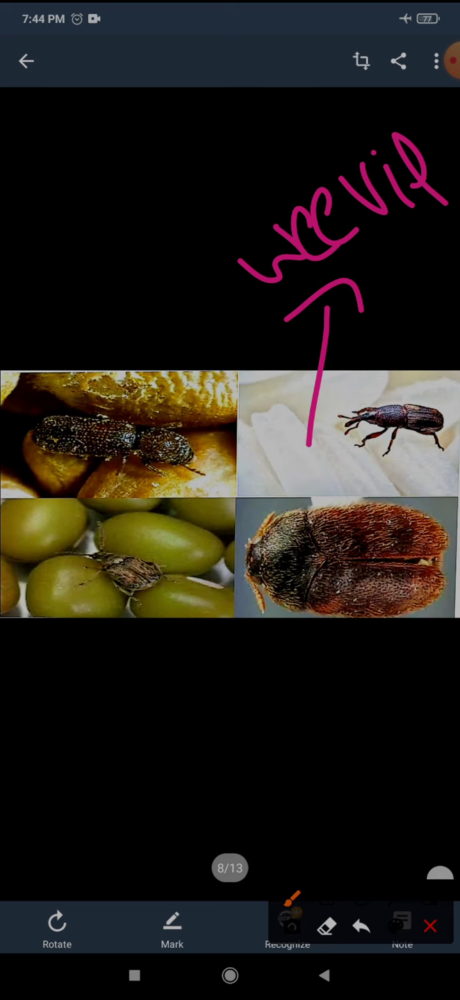
pyautogui.moveTo(100, 451); pyautogui.dragTo(104, 327)
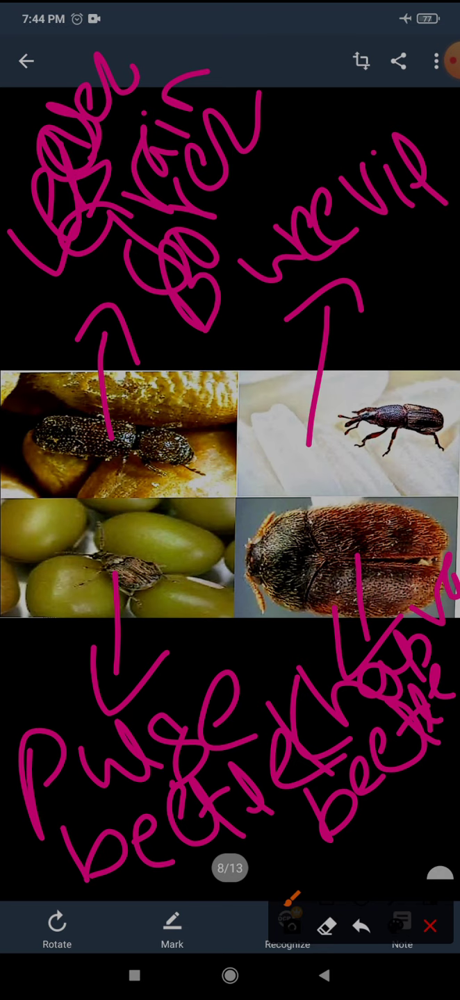
pyautogui.hscroll(-3)
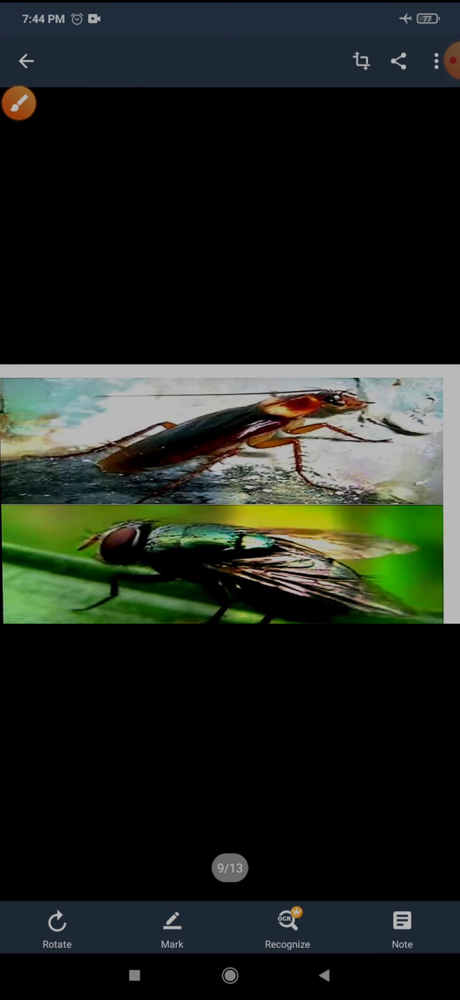
pyautogui.click(20, 103)
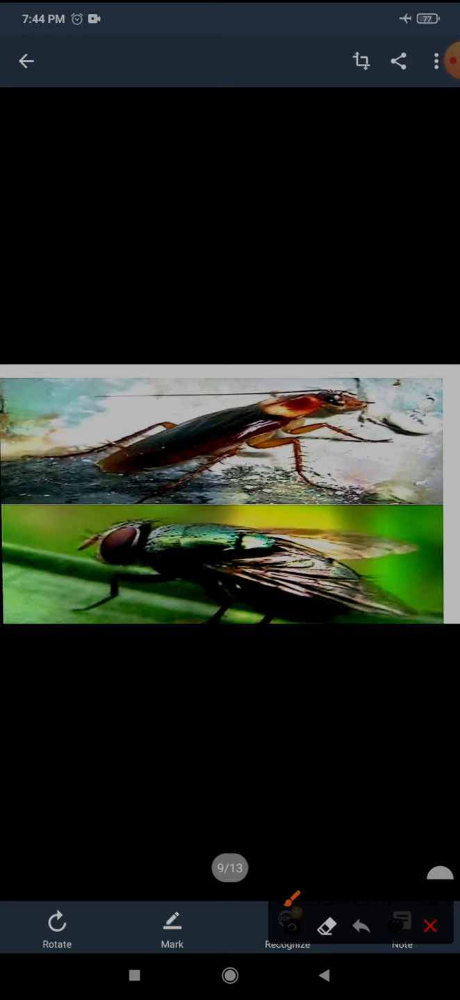
pyautogui.moveTo(229, 562); pyautogui.dragTo(200, 691)
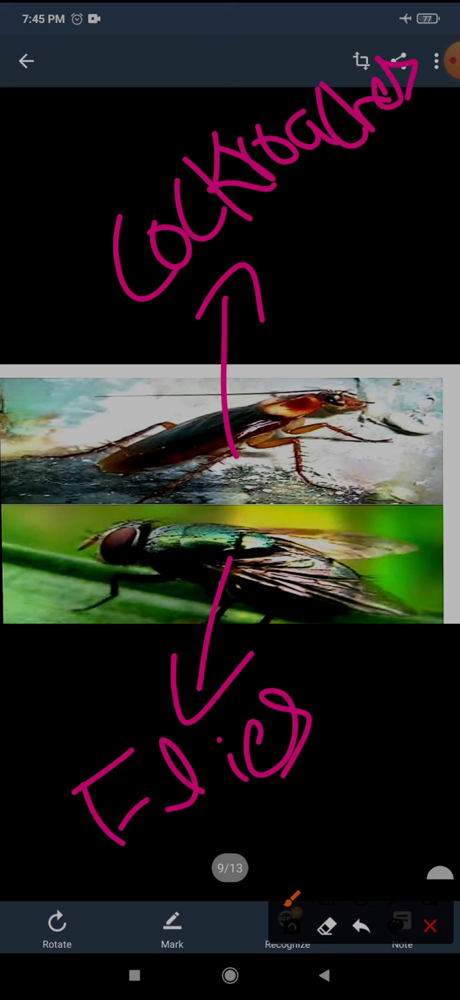
pyautogui.click(429, 925)
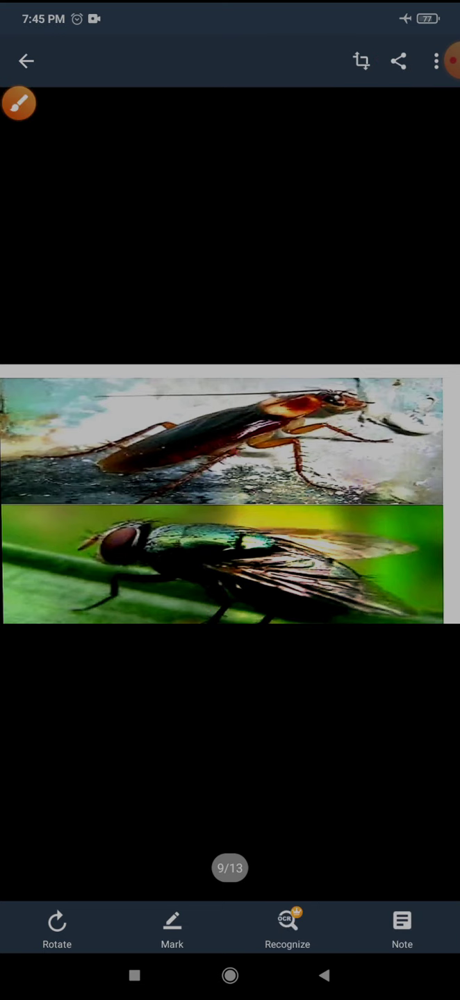
# Move on to page 12 and circle the grasshopper's Spiracle label in pink
pyautogui.hscroll(-3)
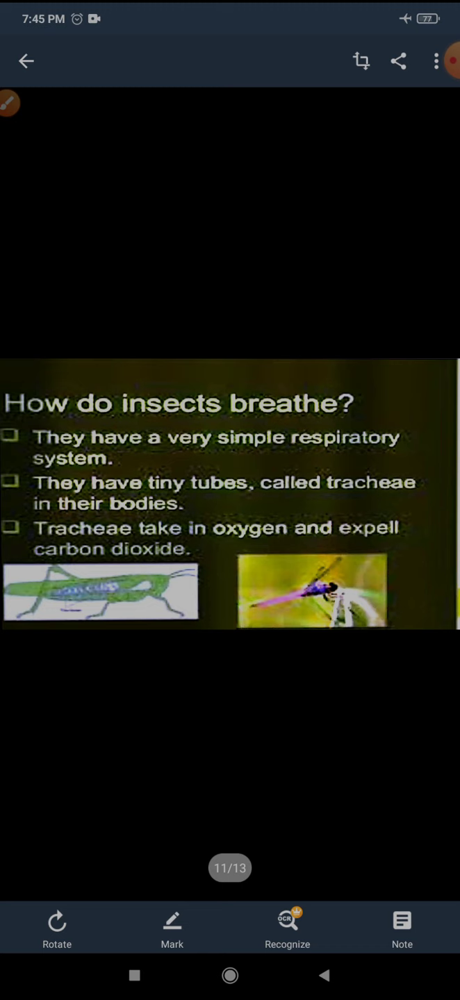
pyautogui.moveTo(160, 457); pyautogui.dragTo(278, 455)
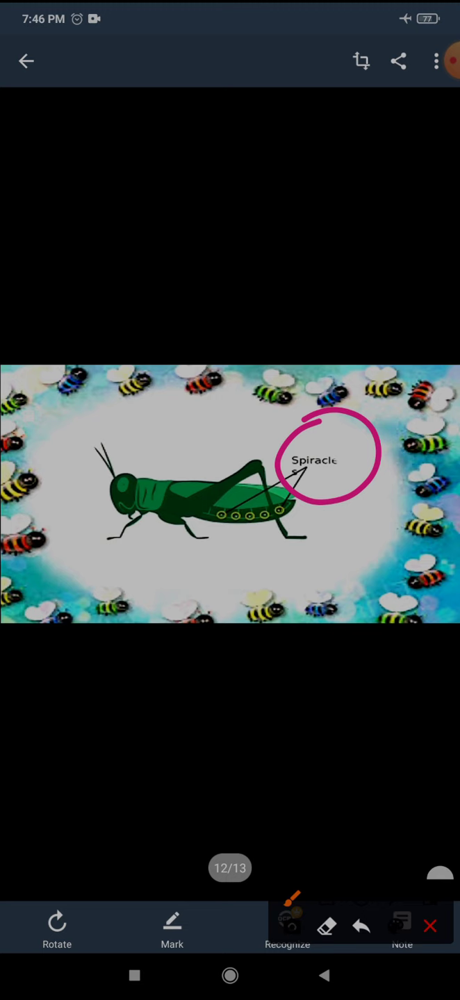
# Open page 13, trace the tracheae with the brush, then clear the ink
pyautogui.hscroll(-3)
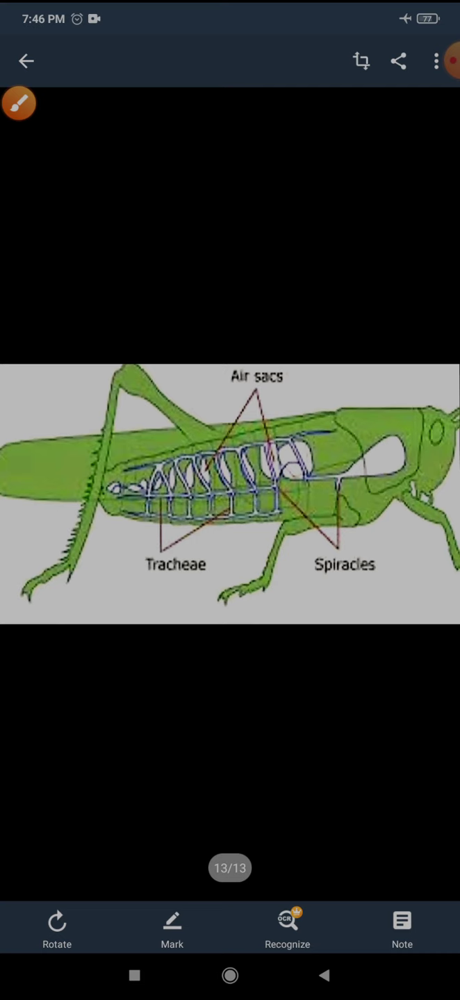
pyautogui.click(18, 103)
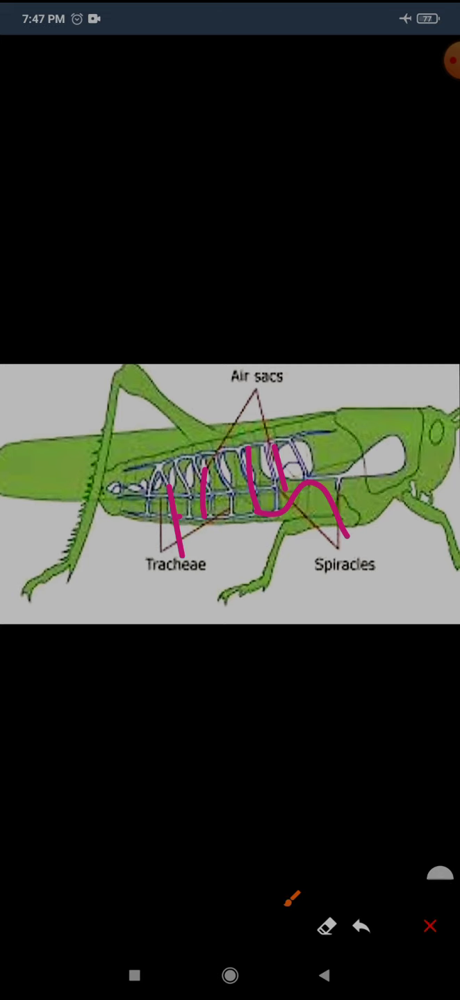
pyautogui.click(429, 925)
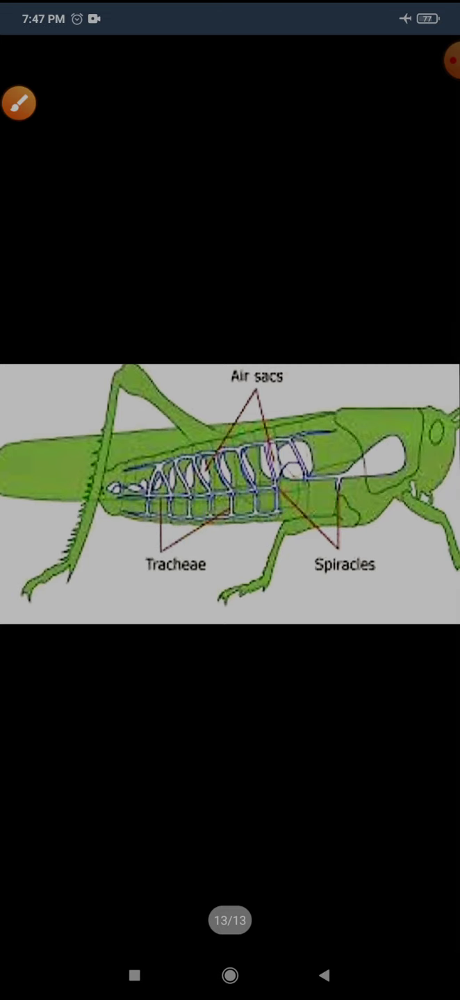